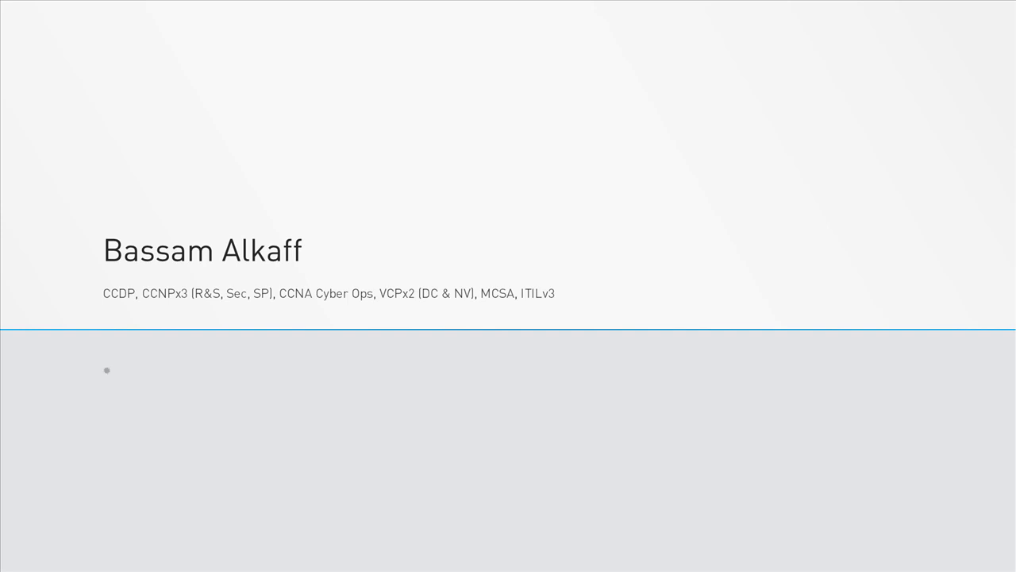
Finish the title slide credit 'Remote Author @ INE' and move to the Security Onion VM
text(Remote Author @ INE)
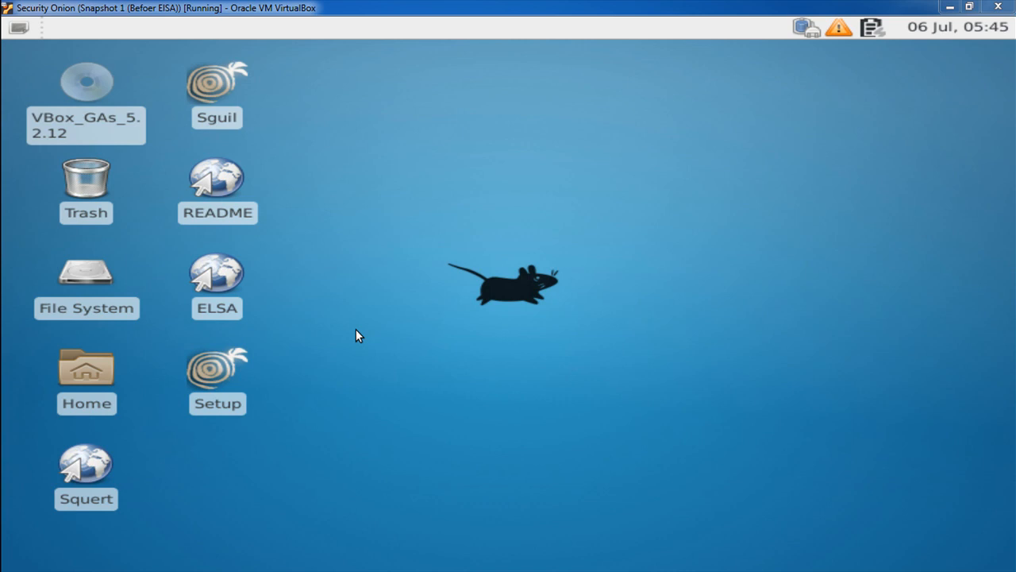
Launch ELSA from the Security Onion desktop, listing BRO_CONN connection logs
double_click(216, 273)
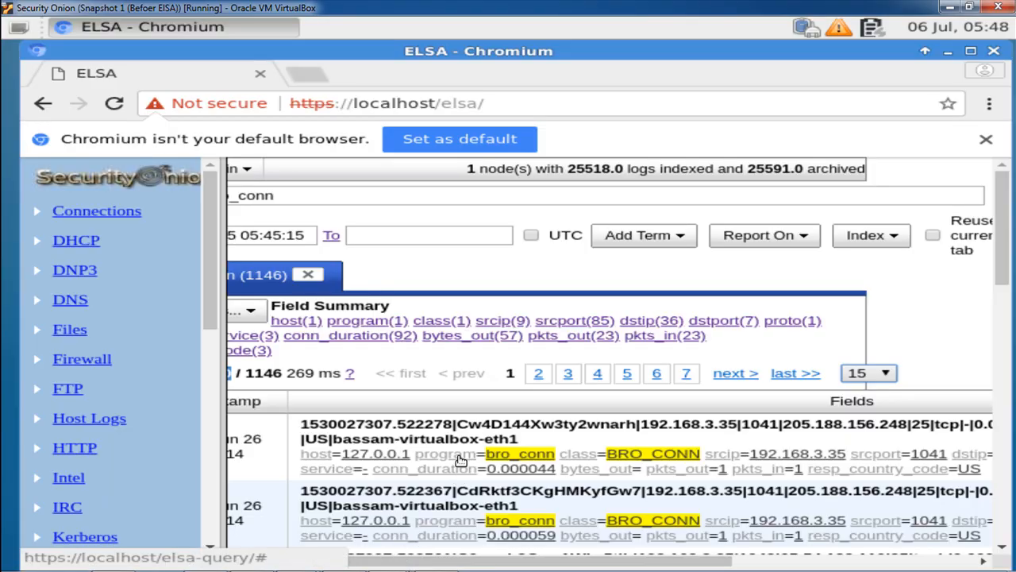
mouse_move(616, 462)
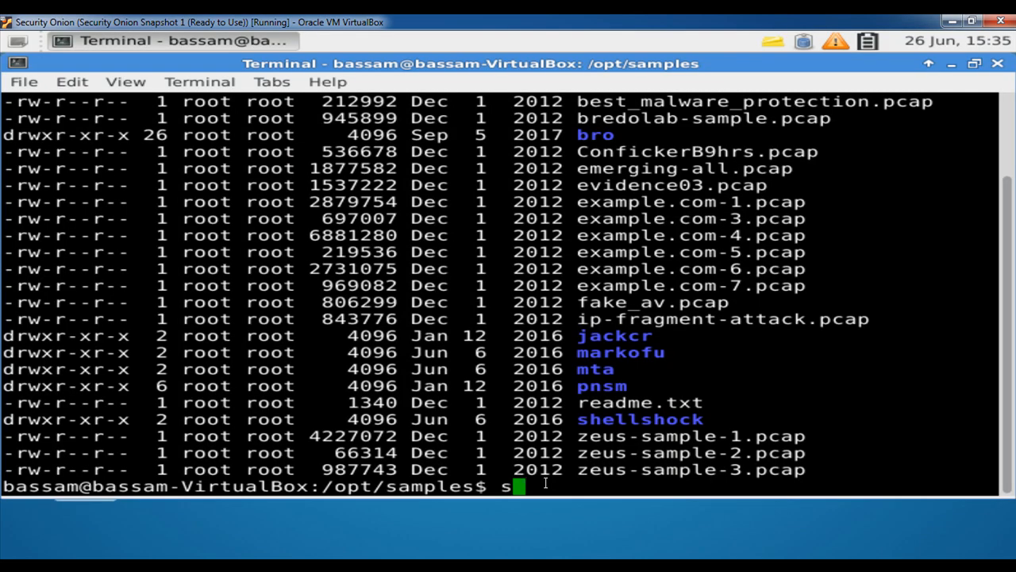
Write 'sudo tcpreplay *.pcap' at the /opt/samples prompt to replay all sample captures
text(udo)
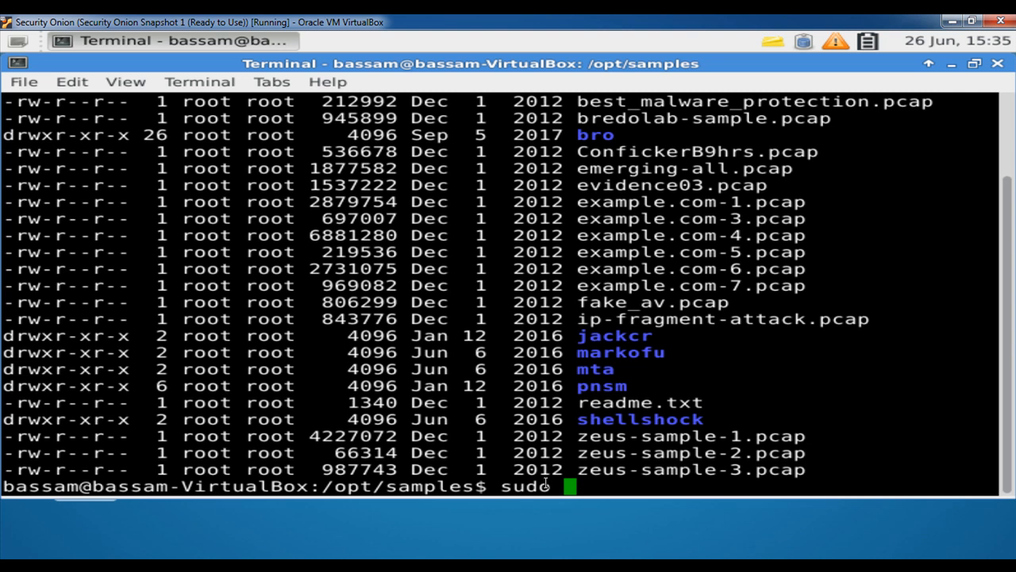
text(*)
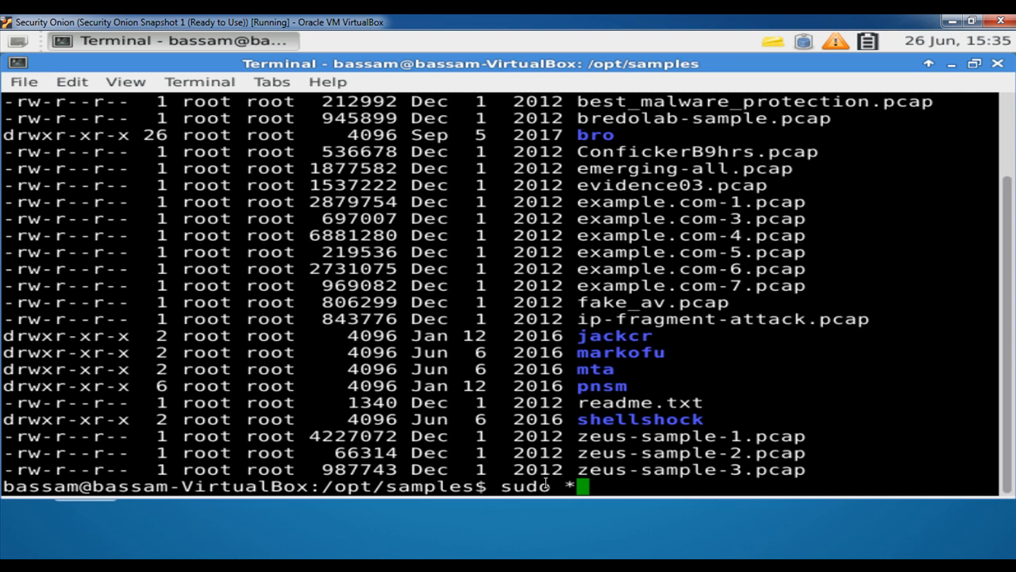
text(.pcap)
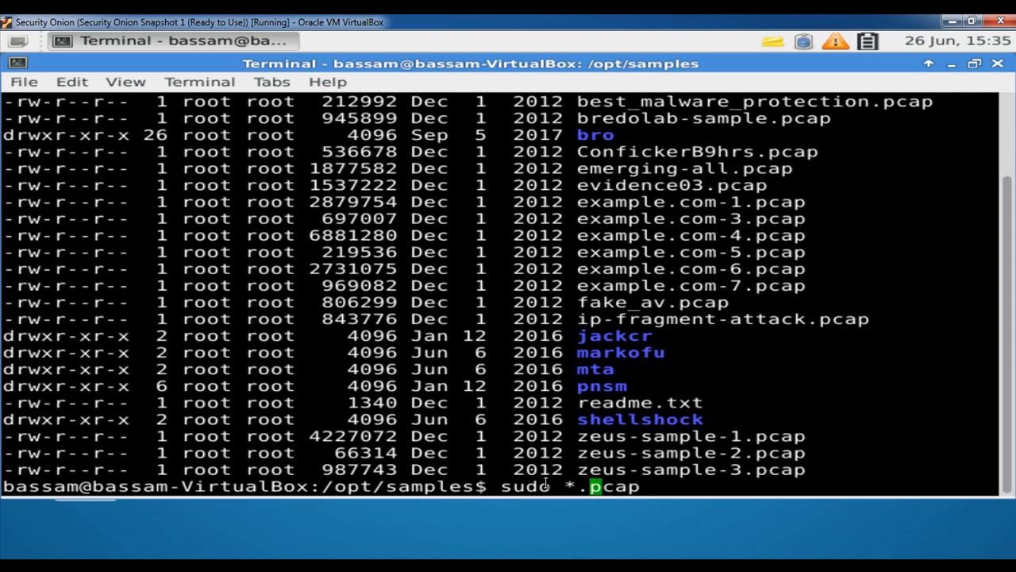
text(tc)
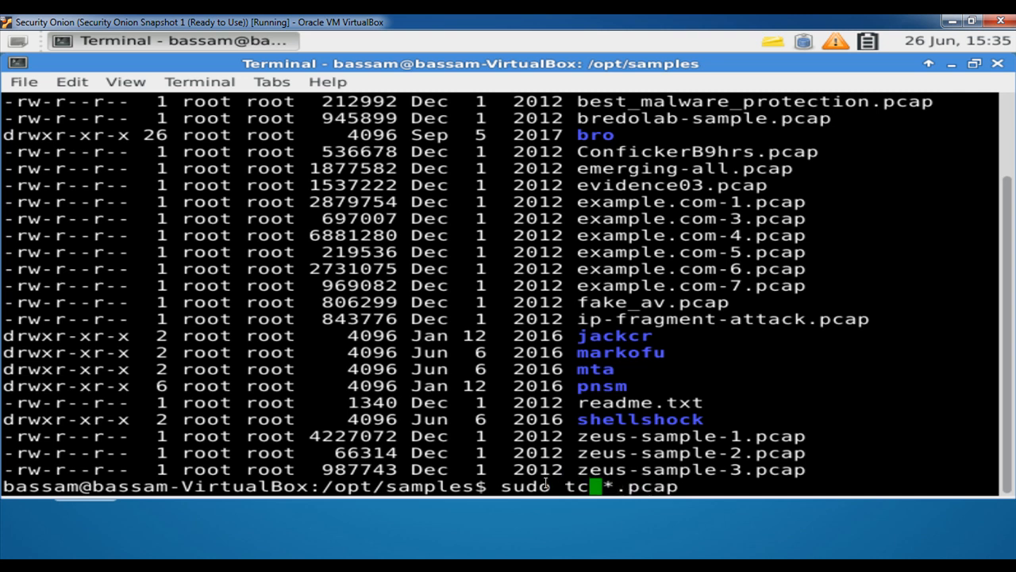
text(pre)
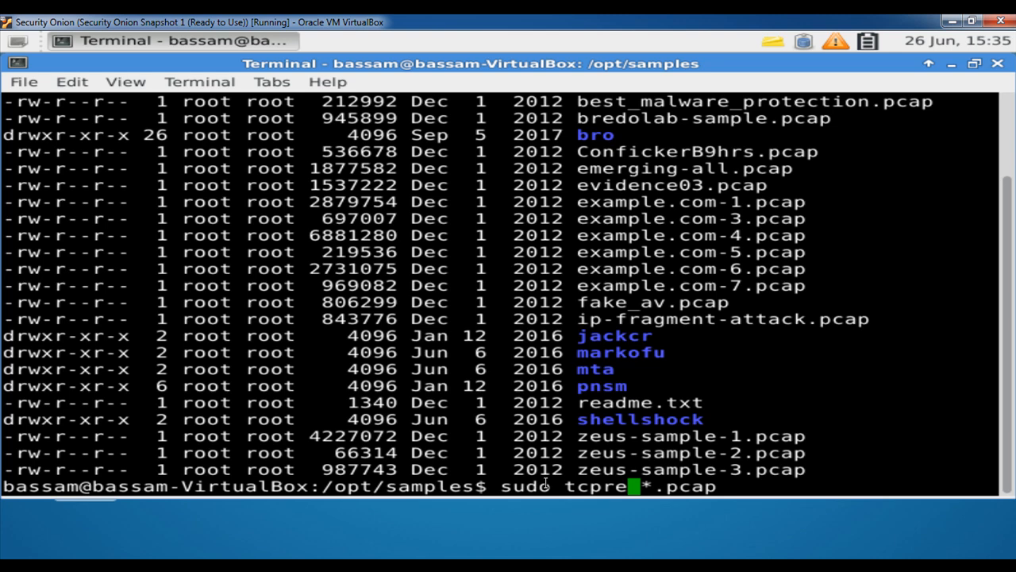
text(play)
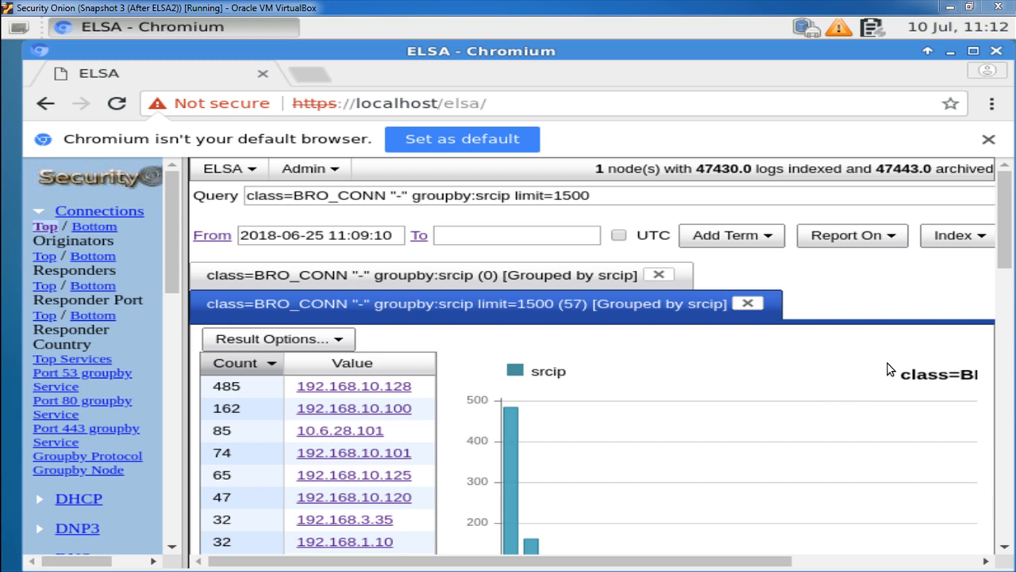
mouse_move(413, 365)
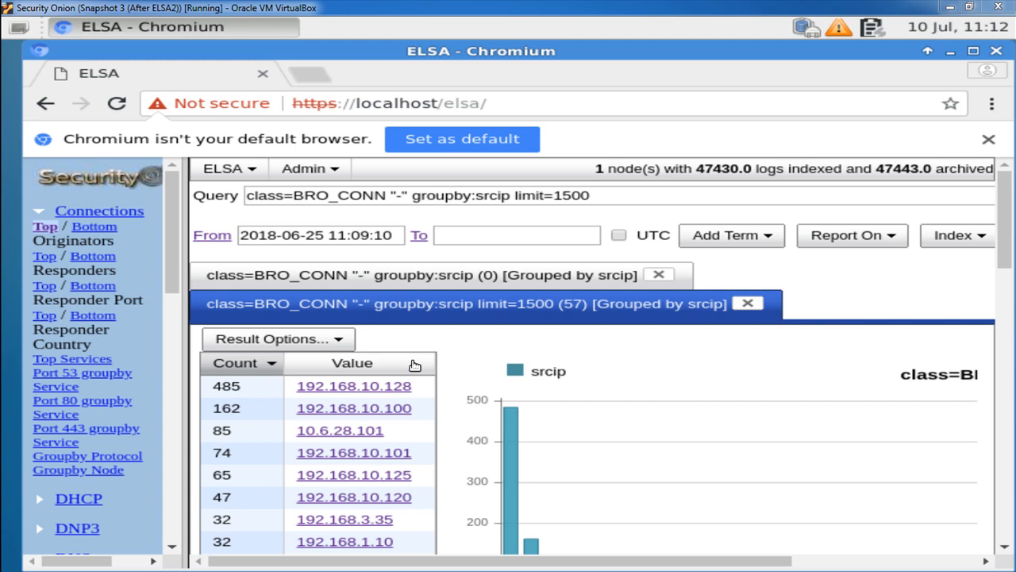
mouse_move(426, 400)
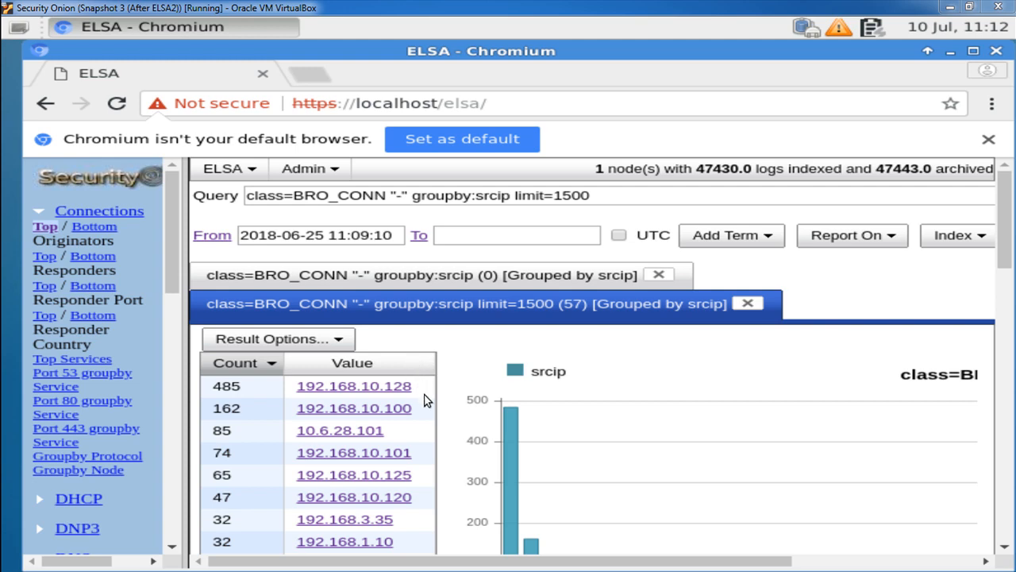
Drill into 192.168.10.100's 162 connections and view the first one's capME transcript
click(352, 407)
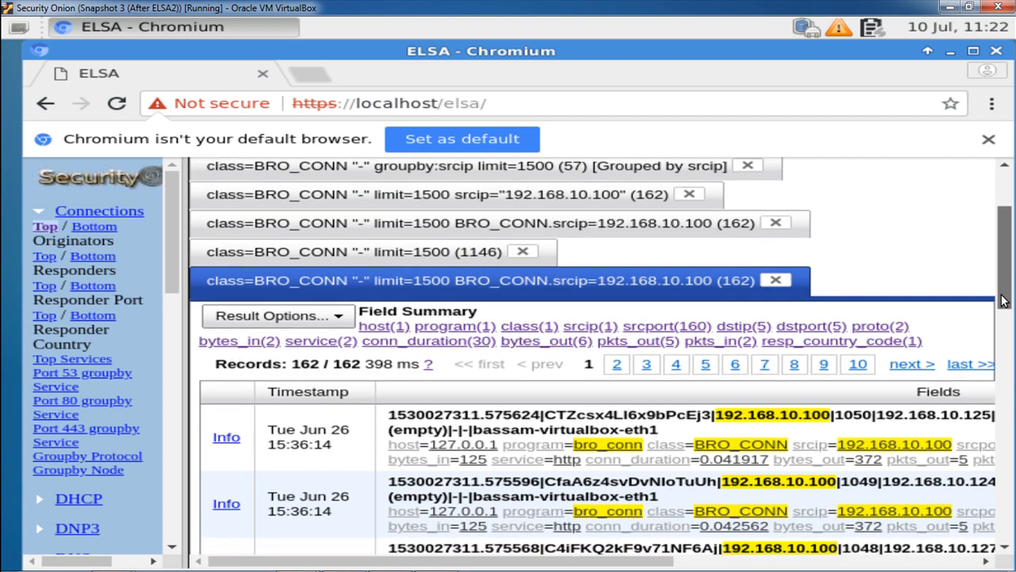
mouse_move(226, 438)
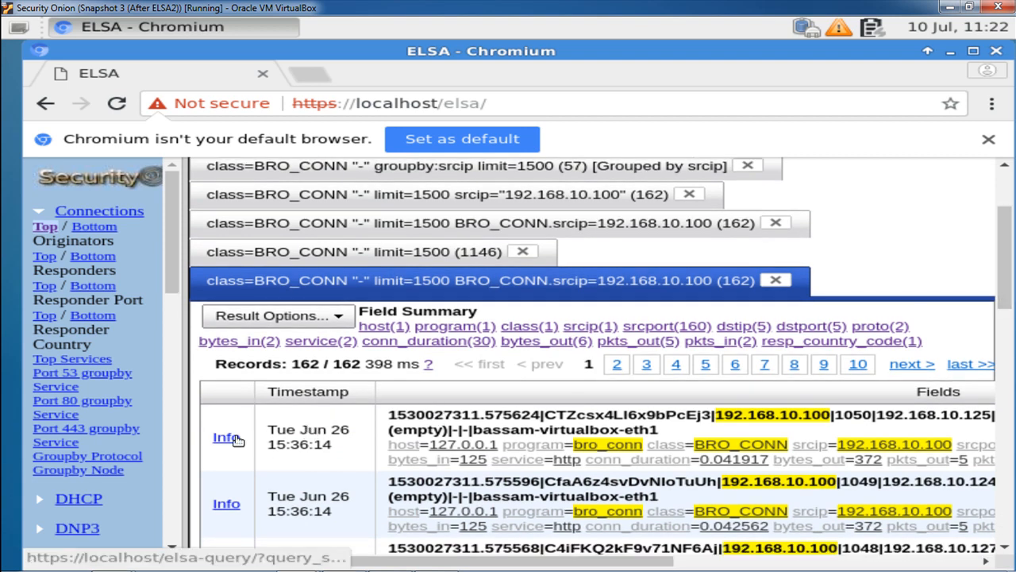
click(226, 437)
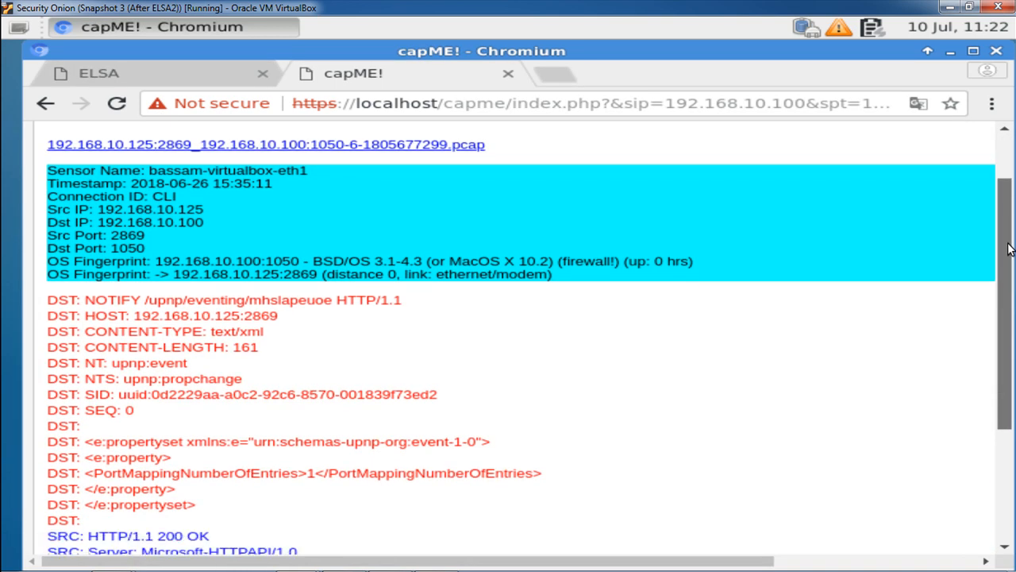
scroll(down, 3)
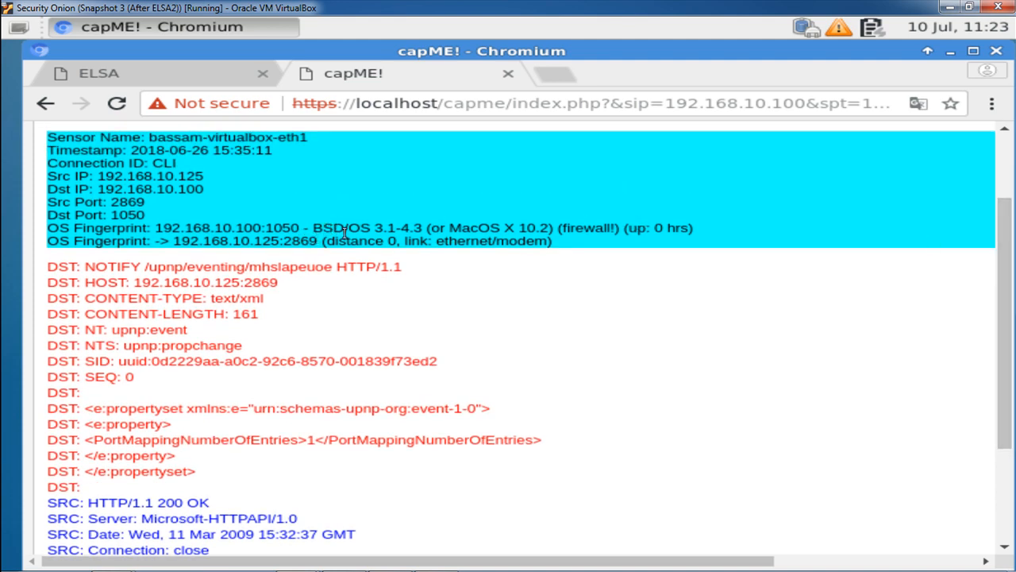
mouse_move(369, 260)
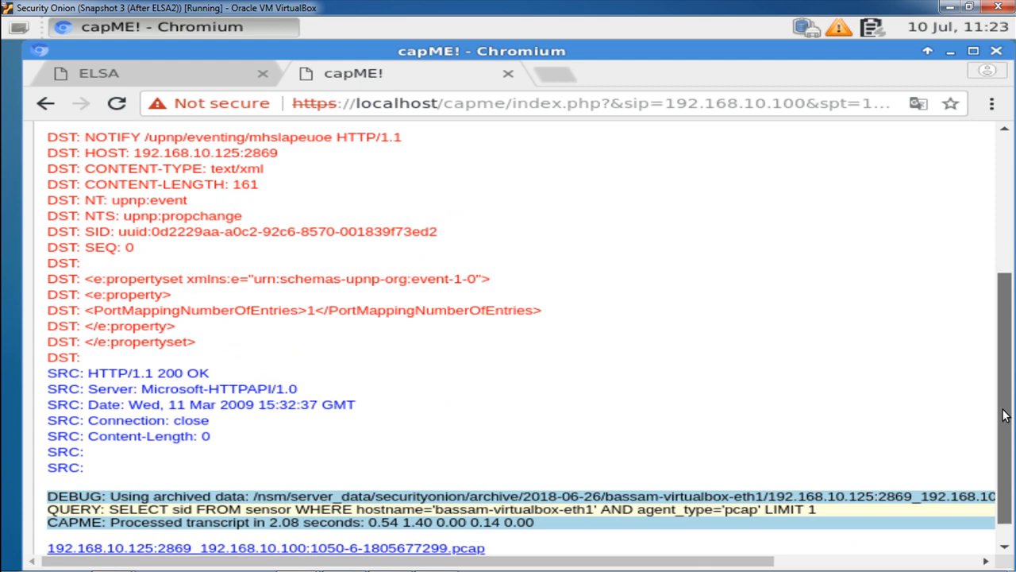
click(98, 73)
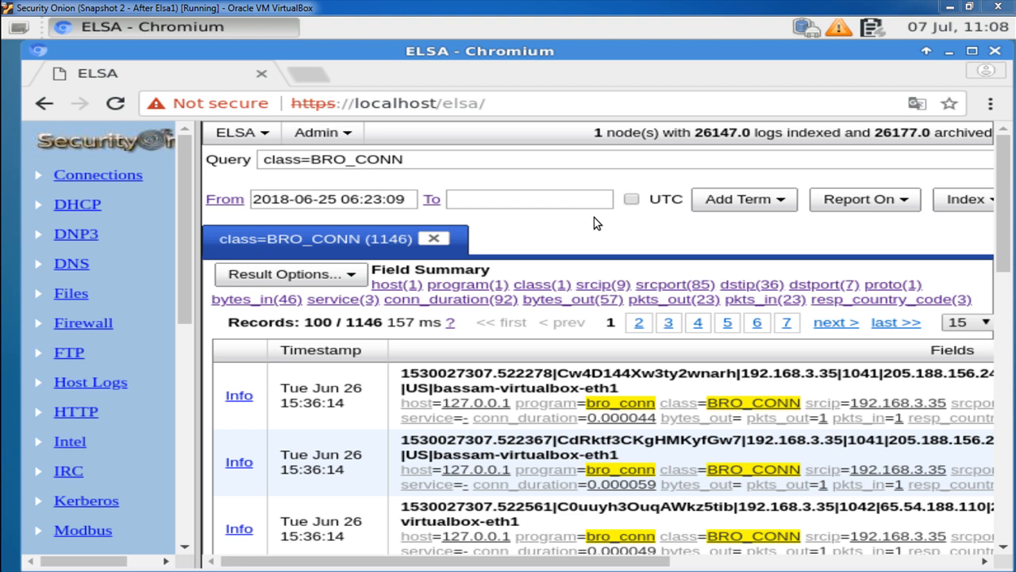
mouse_move(473, 270)
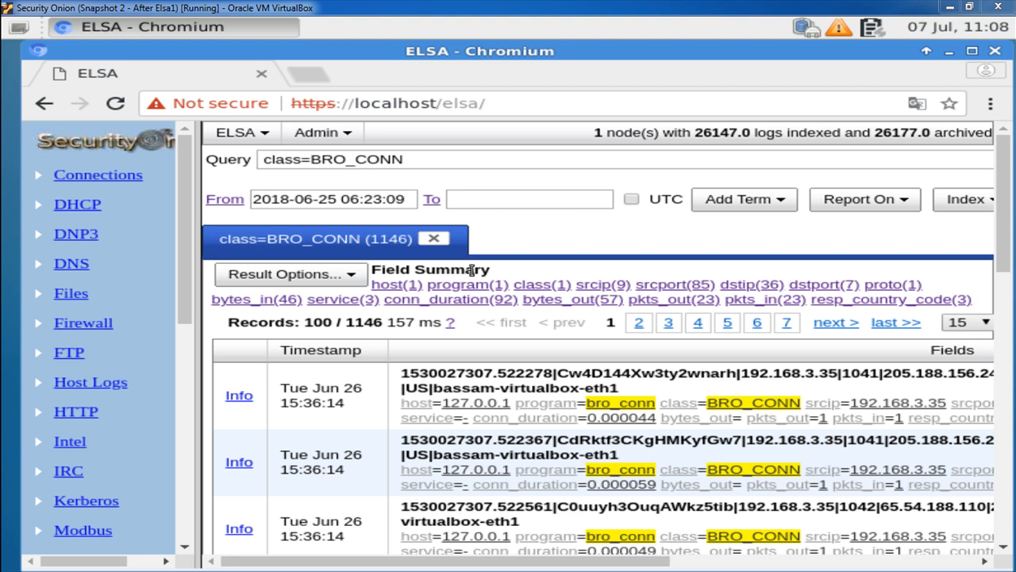
mouse_move(540, 268)
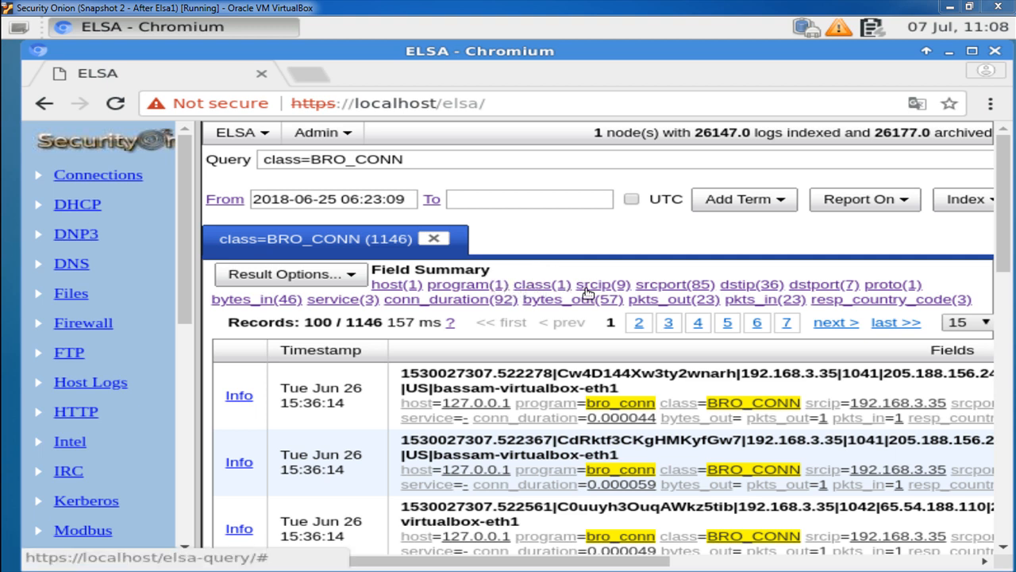
mouse_move(666, 289)
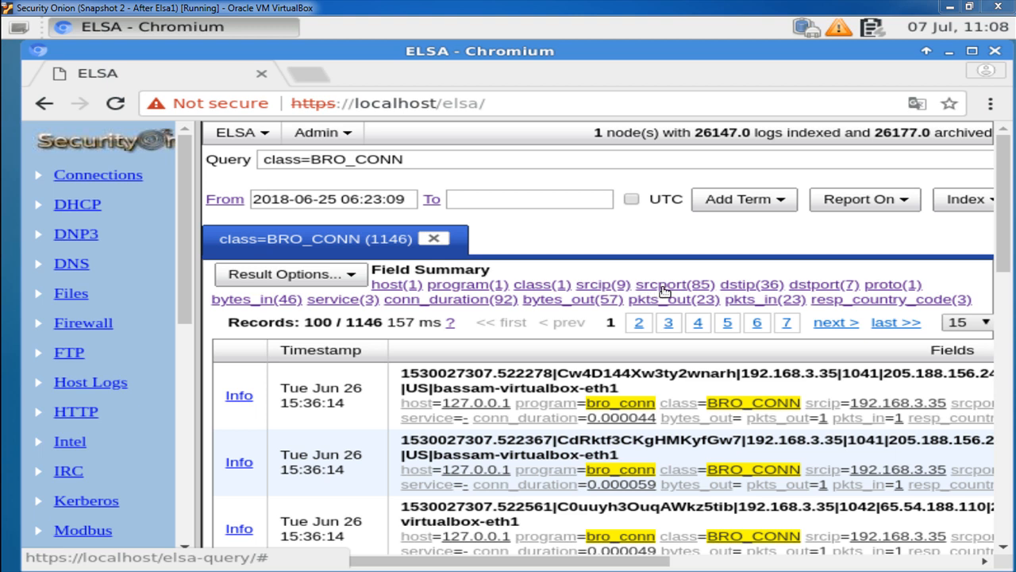
mouse_move(635, 263)
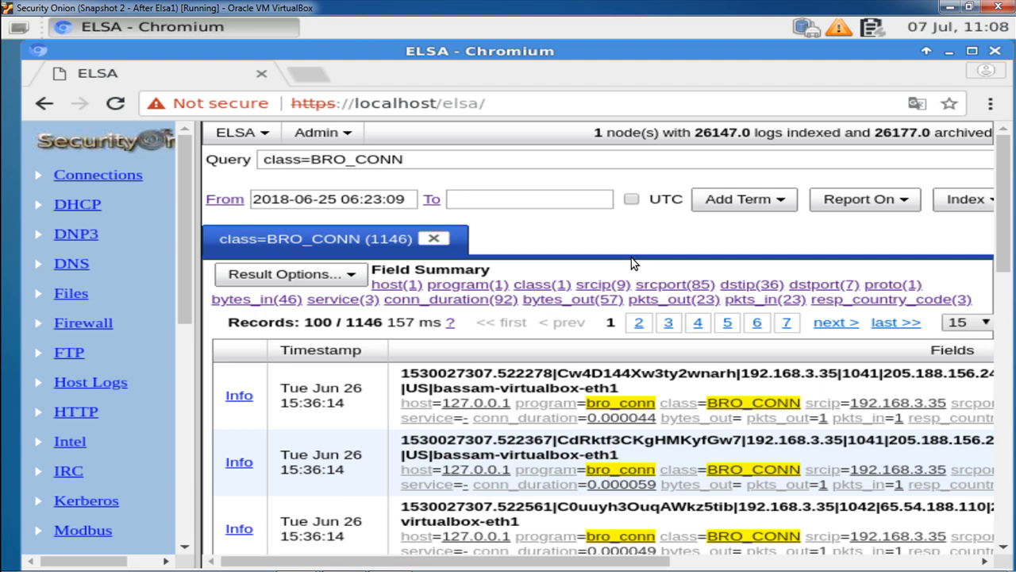
Run the BRO_CONN query grouped by srcip from the Field Summary and start picking a date
click(602, 285)
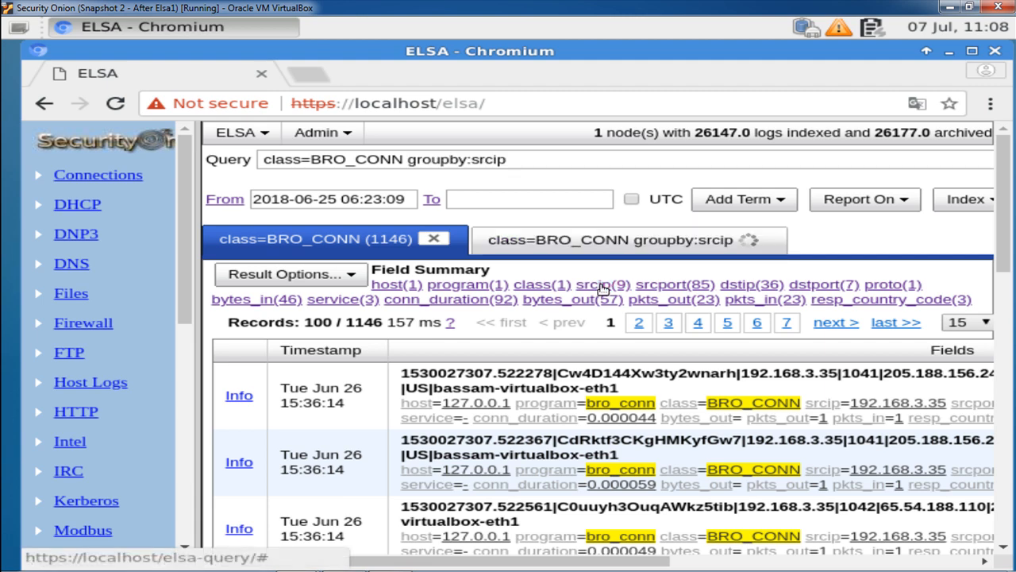
click(627, 239)
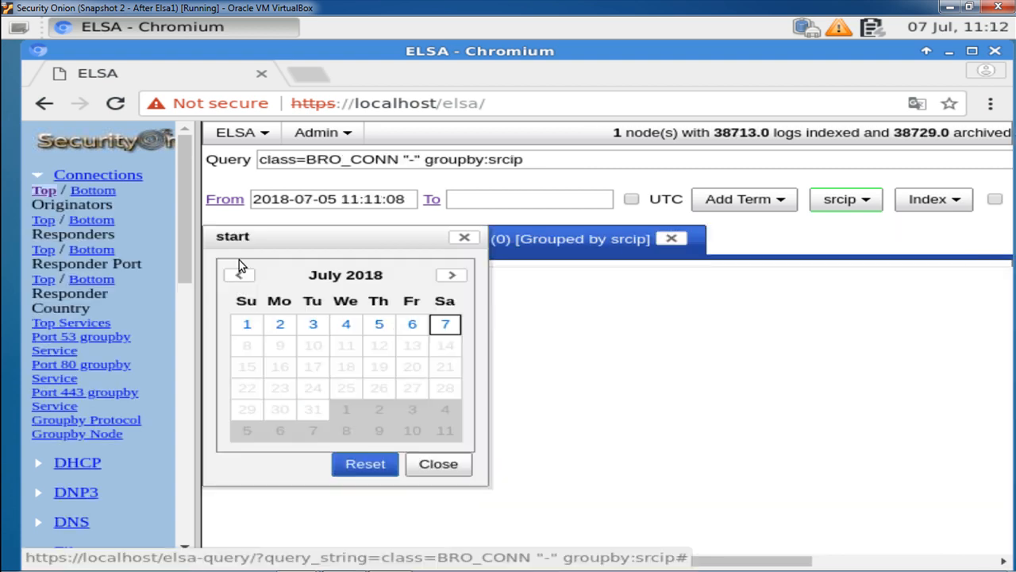
Set the start date to 2018-06-25 with limit=1500, showing 57 source IPs and a bar chart
click(239, 275)
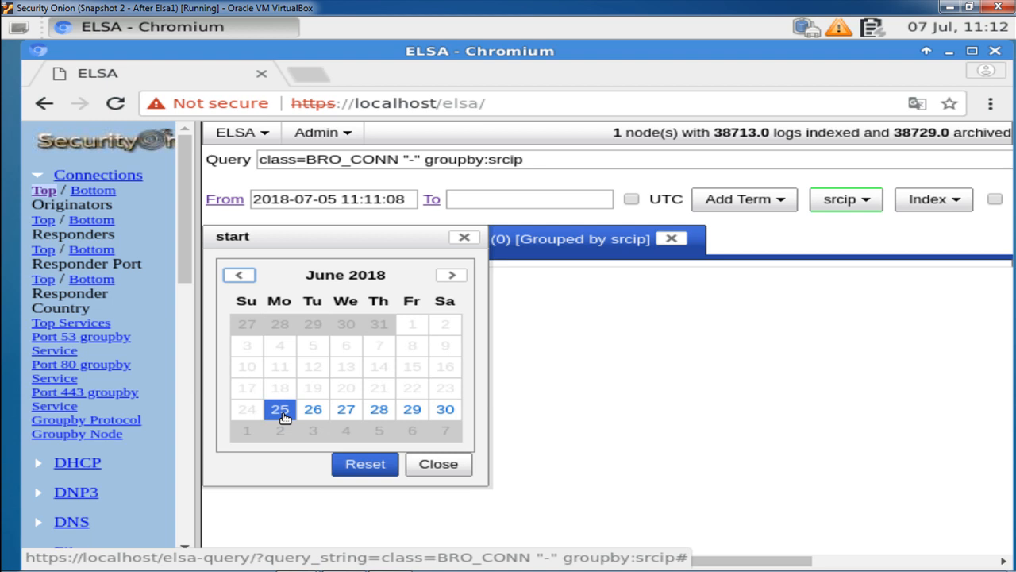
click(279, 410)
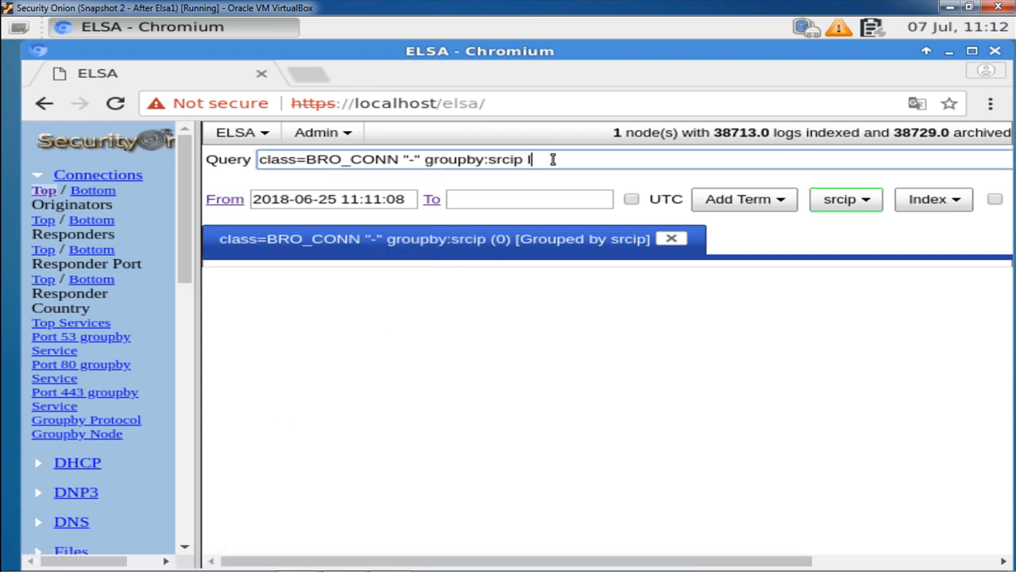
text(limit)
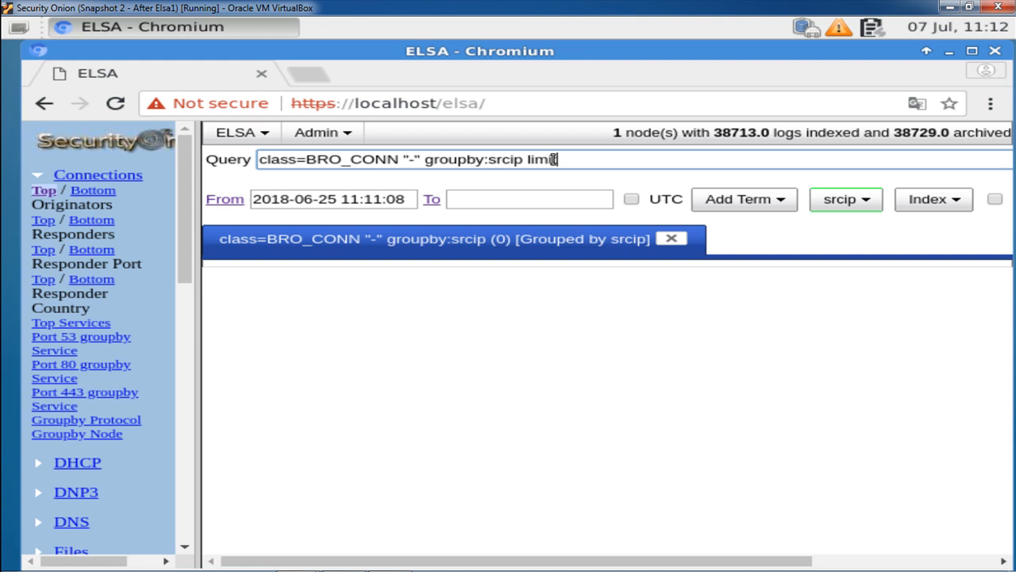
text(=150)
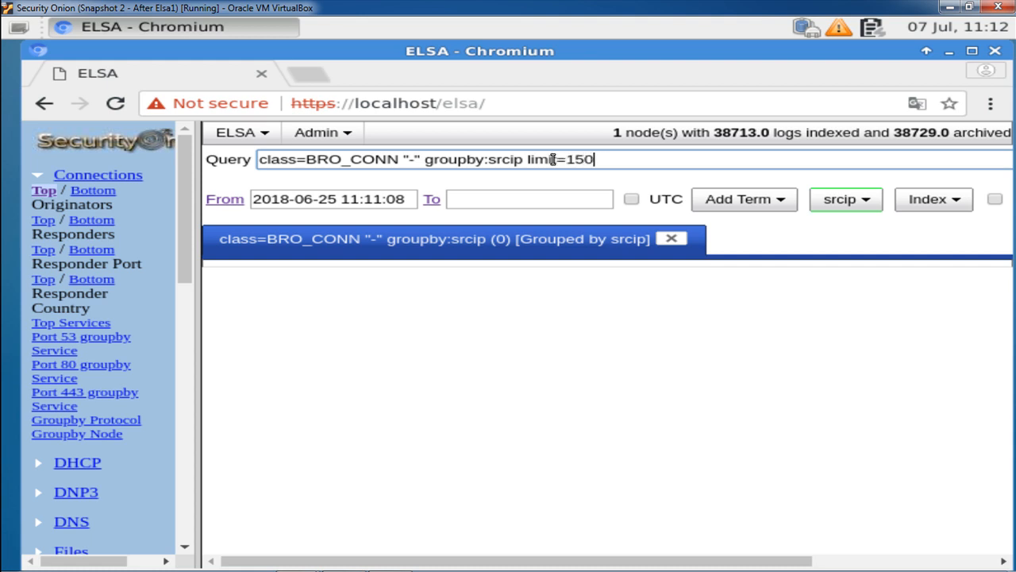
text(0)
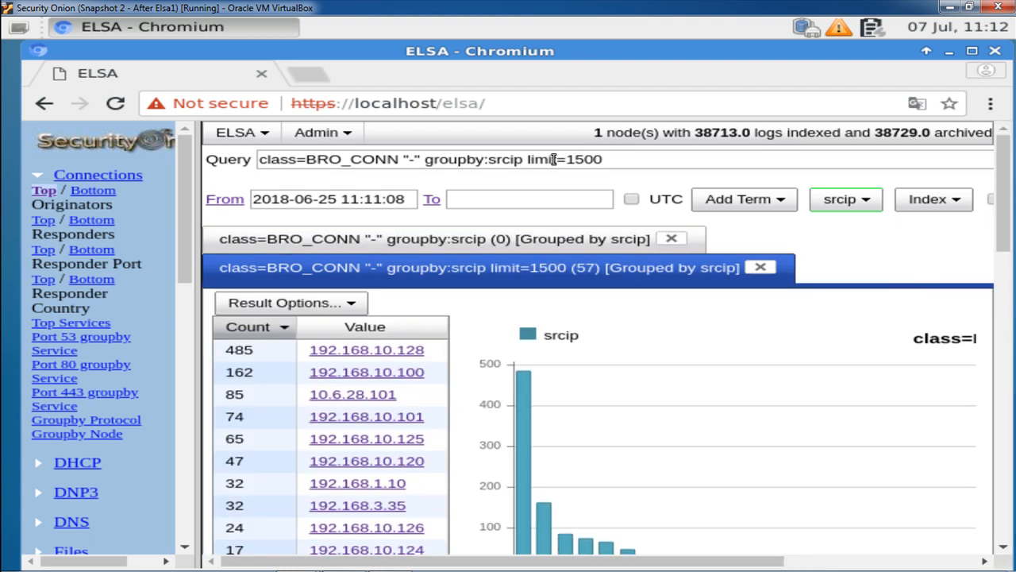
scroll(down, 3)
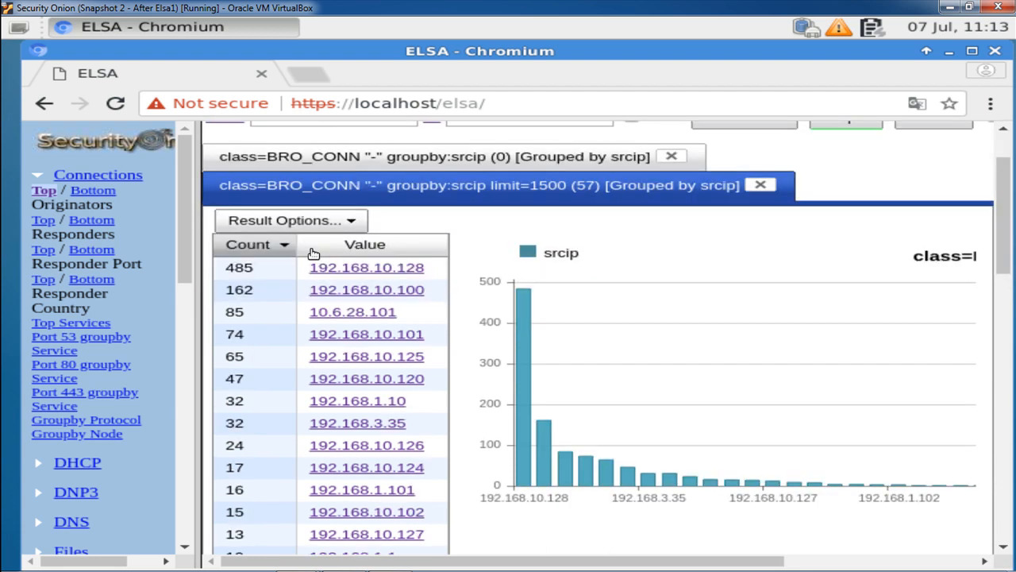
mouse_move(318, 254)
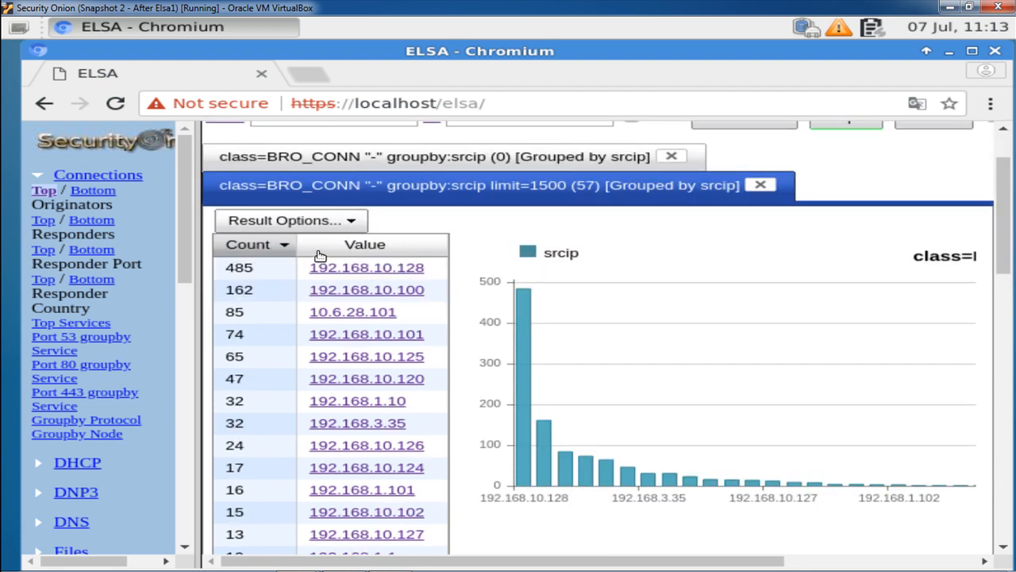